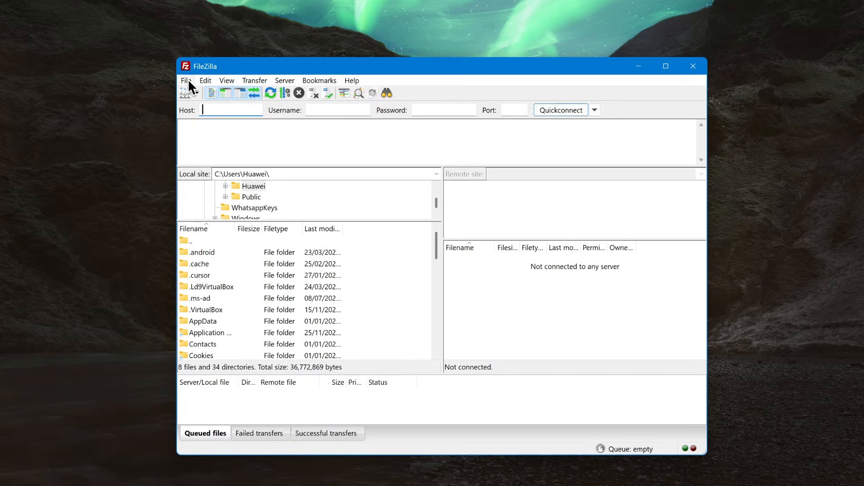
# Step: Connect via Site Manager and rename public_html/wp-content/plugins to plugins_disable
pyautogui.click(185, 93)
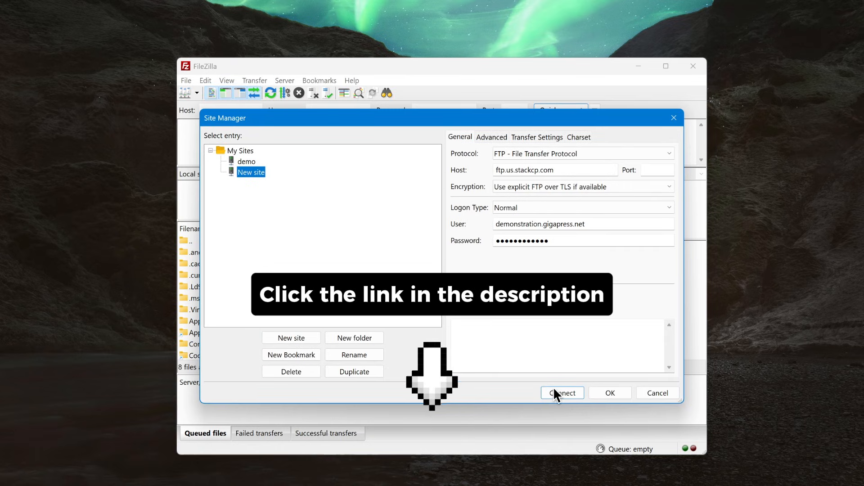
pyautogui.click(562, 392)
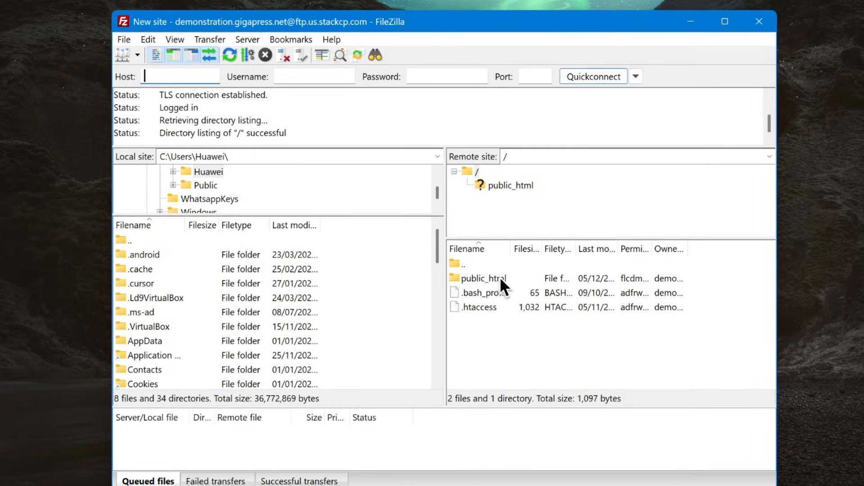
pyautogui.doubleClick(485, 277)
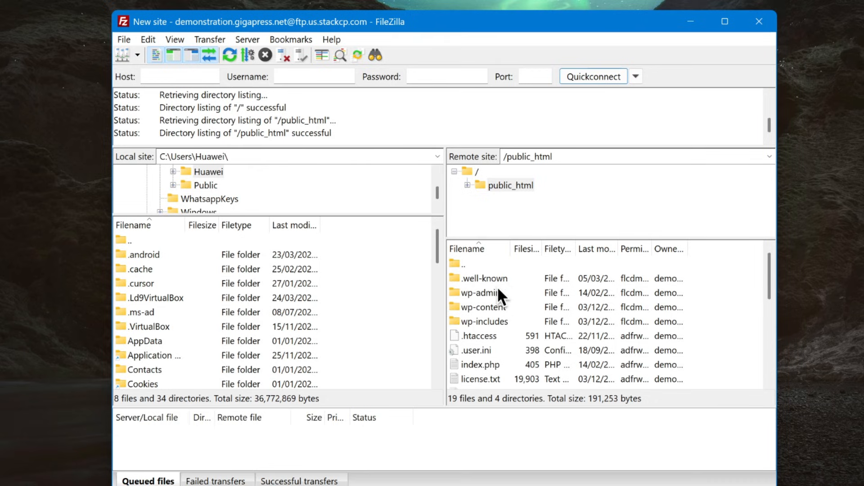
pyautogui.doubleClick(483, 292)
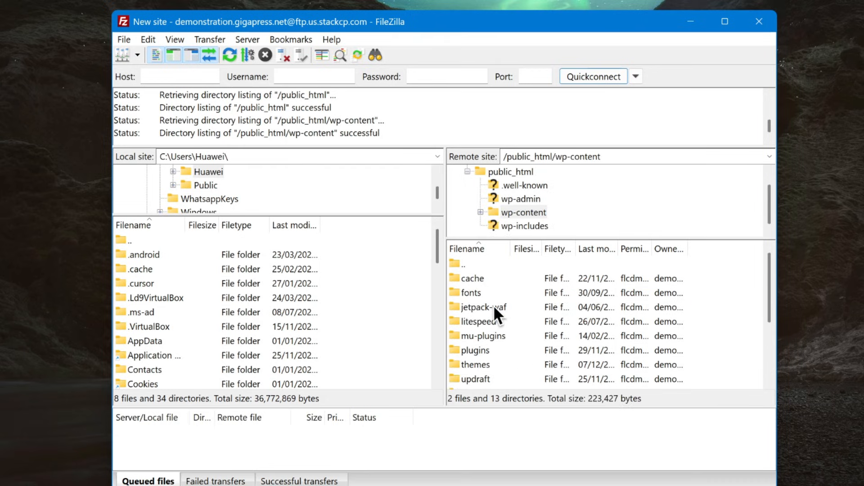
pyautogui.click(475, 350)
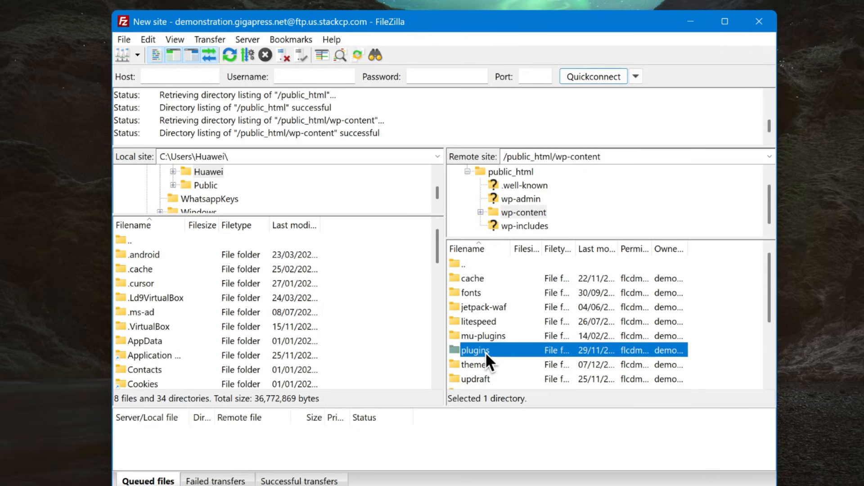
pyautogui.rightClick(475, 350)
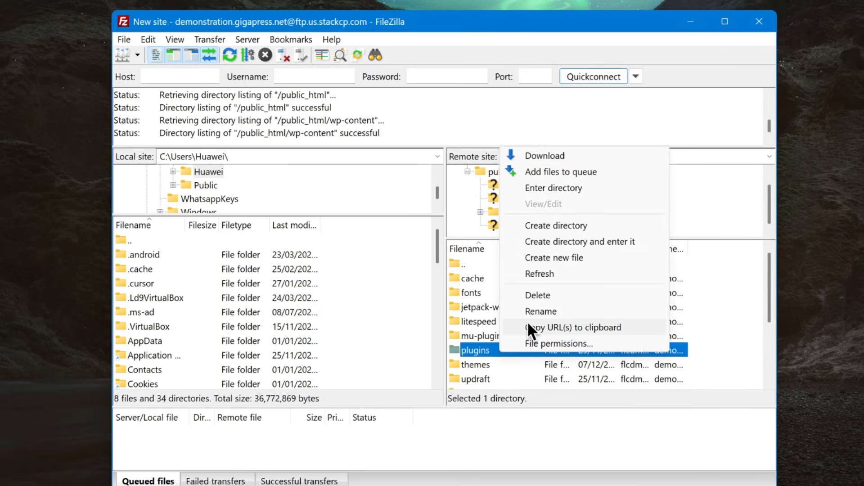
pyautogui.click(541, 311)
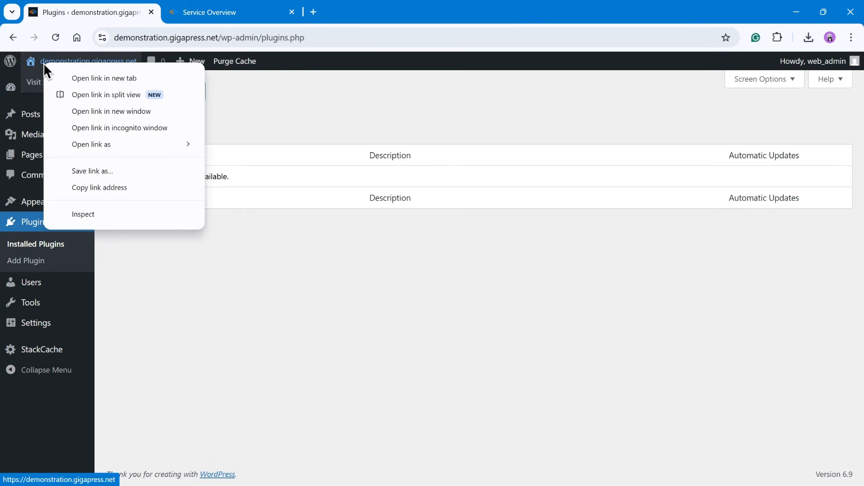
# Step: Open the site home page in a new tab, restore the plugins folder name, and return to Plugins
pyautogui.click(104, 78)
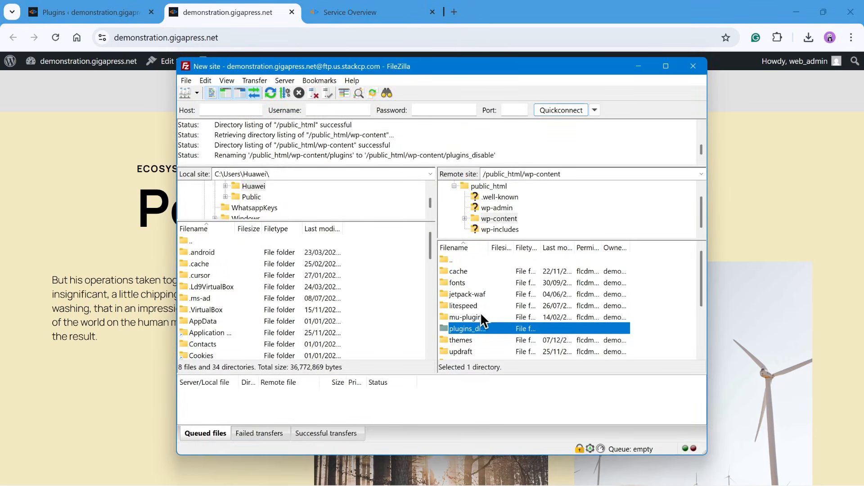
pyautogui.doubleClick(465, 329)
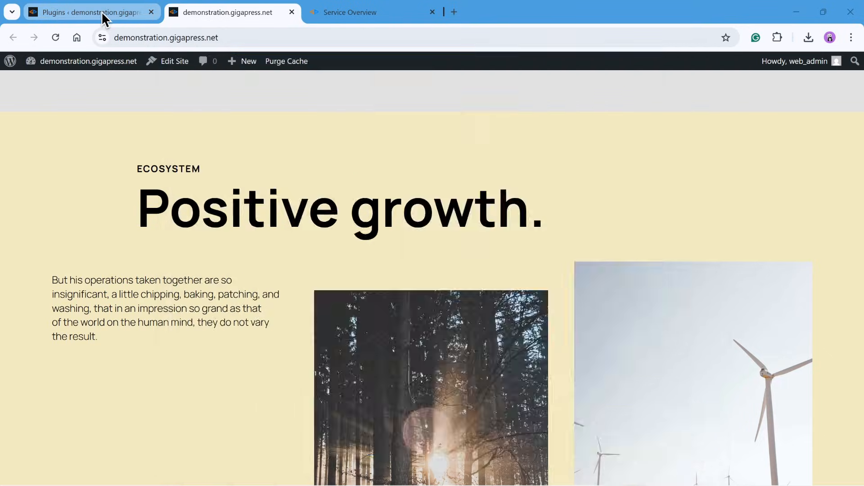
pyautogui.click(88, 12)
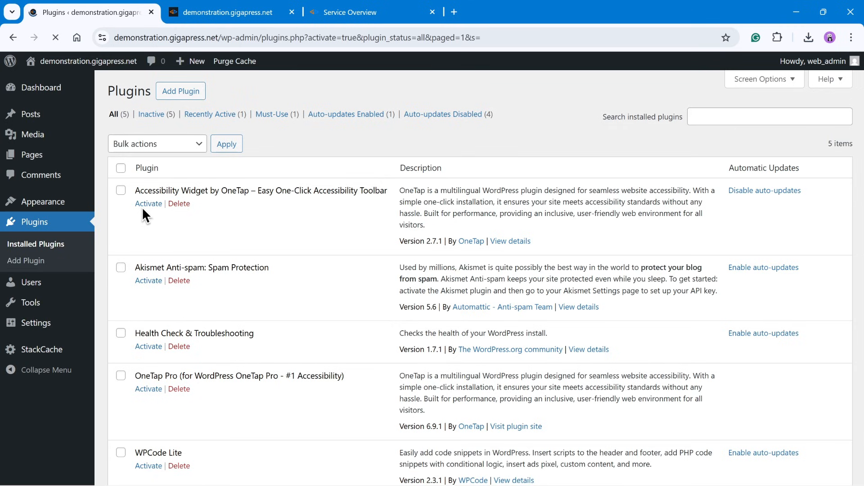
# Step: Activate the Accessibility Widget and WPCode Lite plugins on Installed Plugins
pyautogui.click(147, 204)
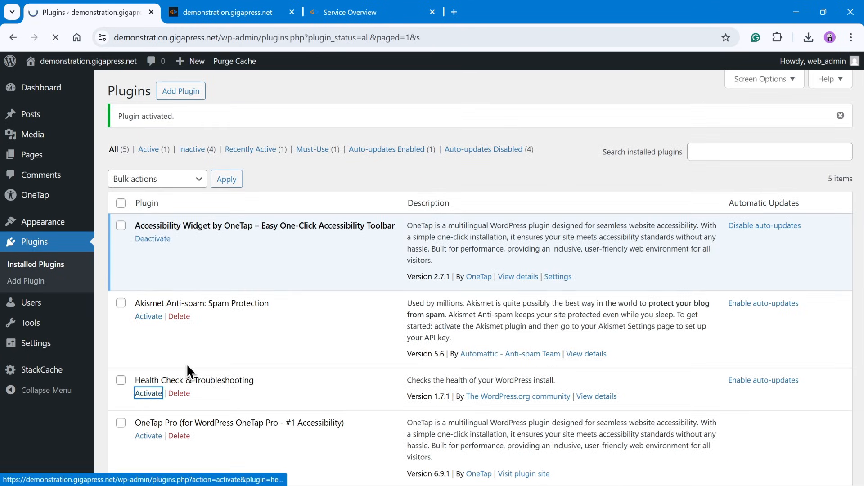
pyautogui.scroll(-3)
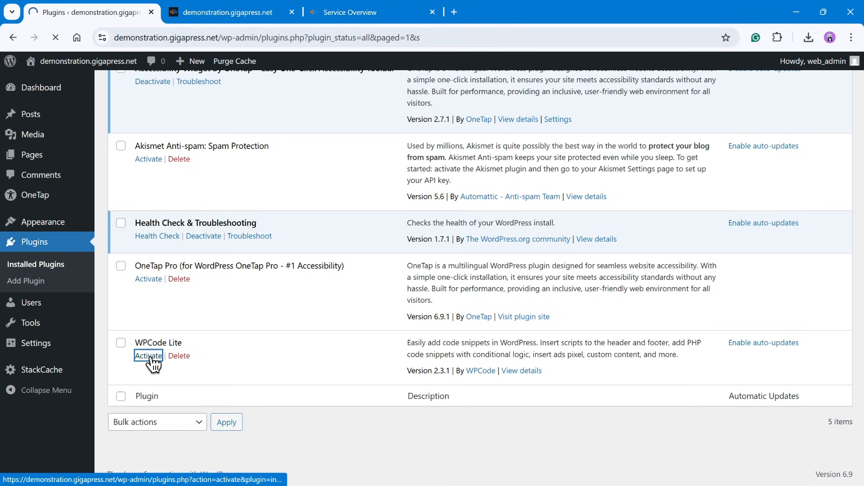
pyautogui.click(148, 356)
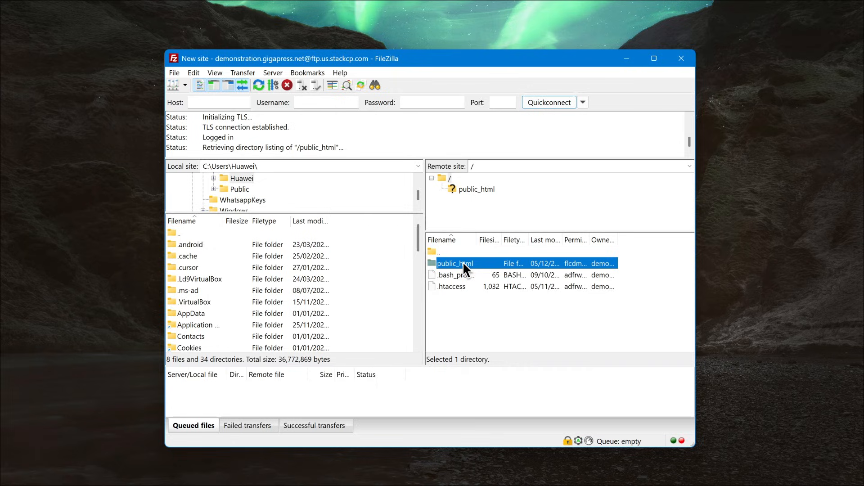
# Step: Open public_html/wp-config.php with View/Edit in Notepad, just once
pyautogui.doubleClick(454, 263)
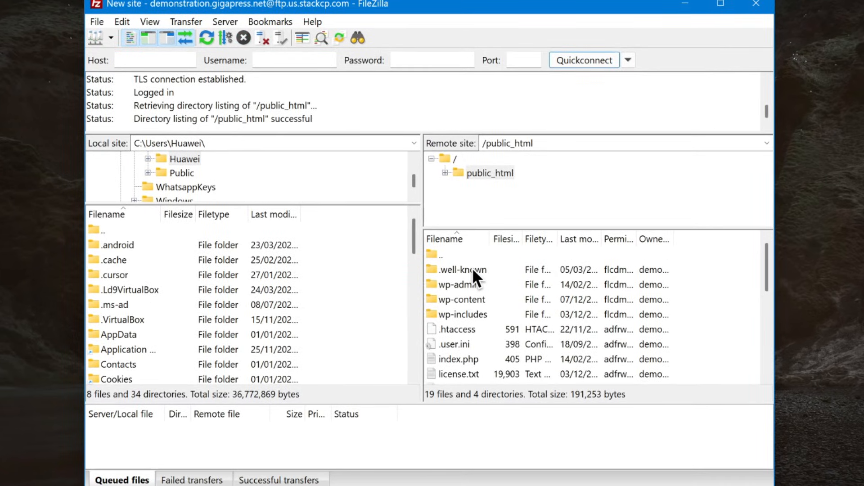
pyautogui.scroll(-3)
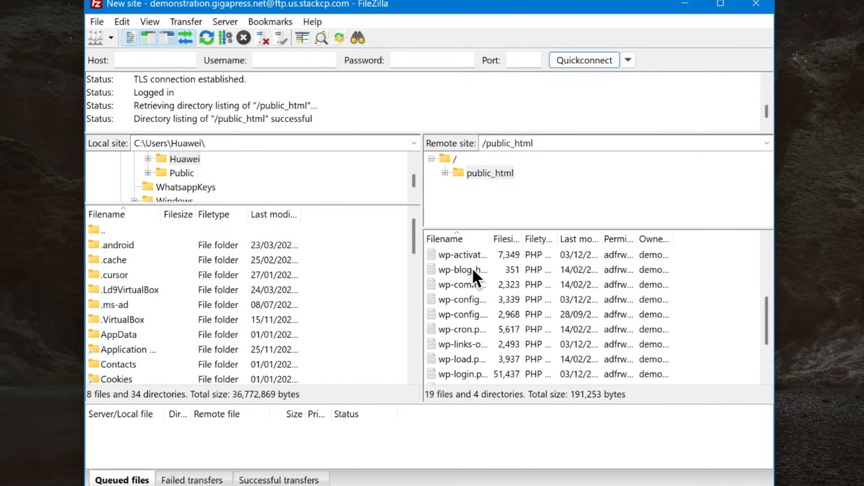
pyautogui.moveTo(464, 321)
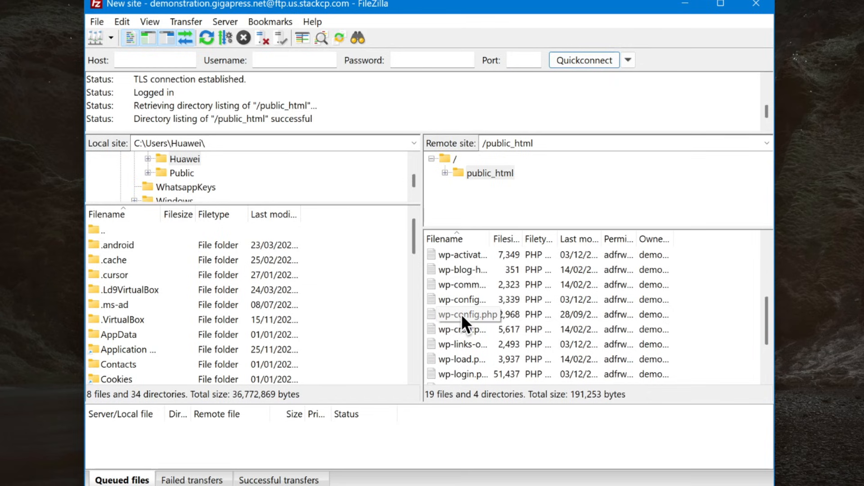
pyautogui.rightClick(467, 314)
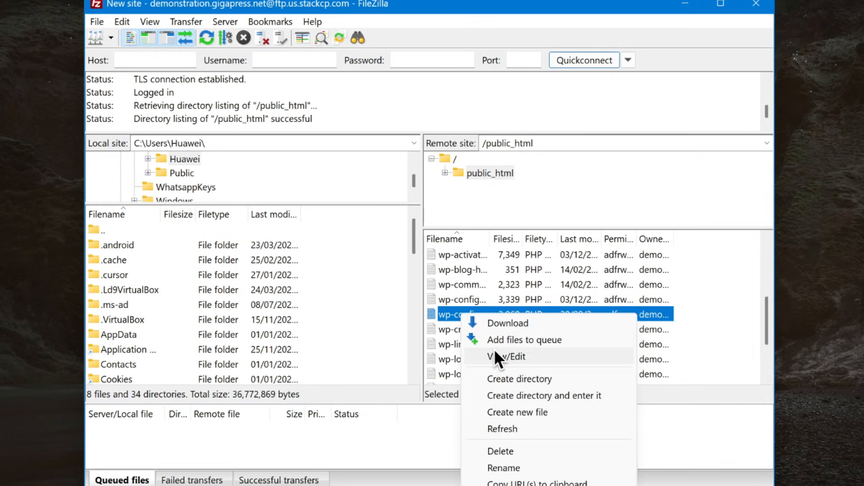
pyautogui.click(507, 357)
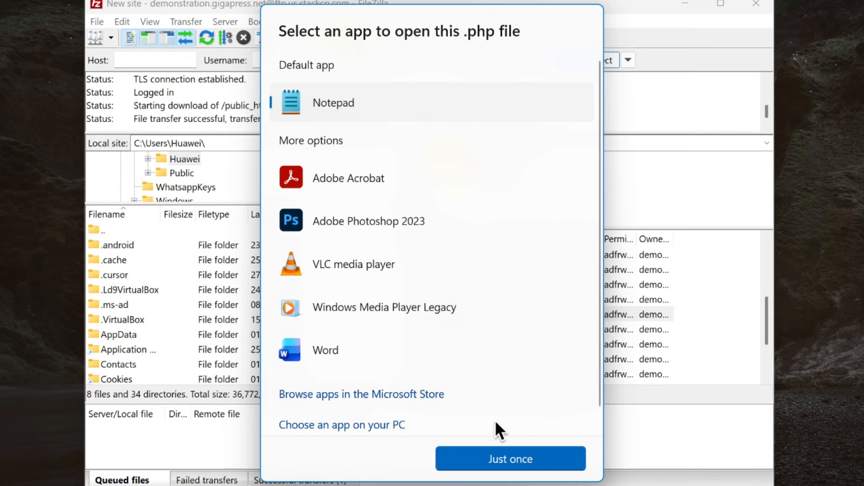
pyautogui.click(509, 459)
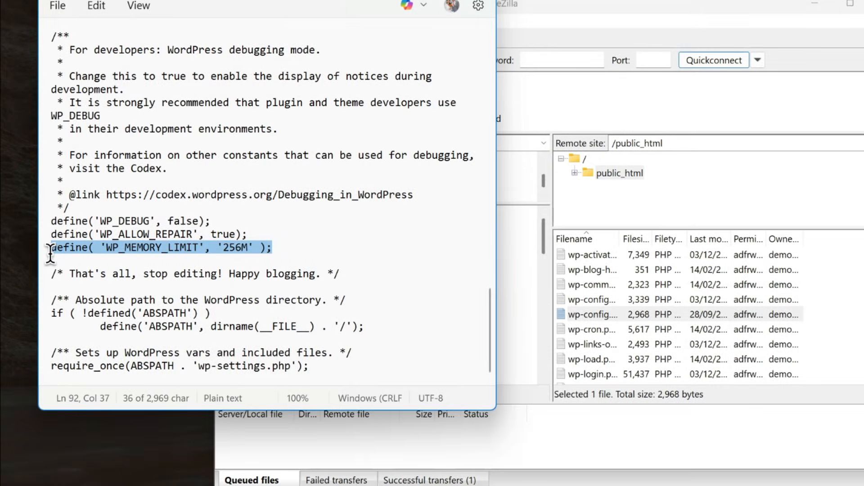
pyautogui.moveTo(413, 292)
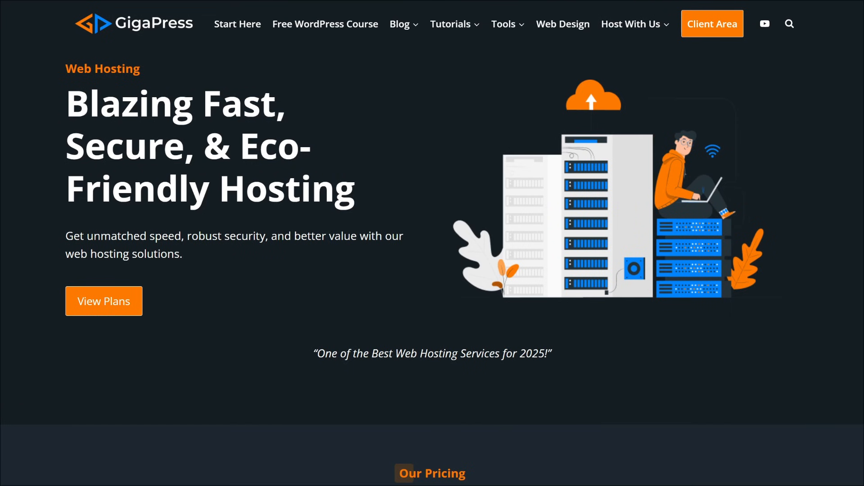
pyautogui.moveTo(558, 265)
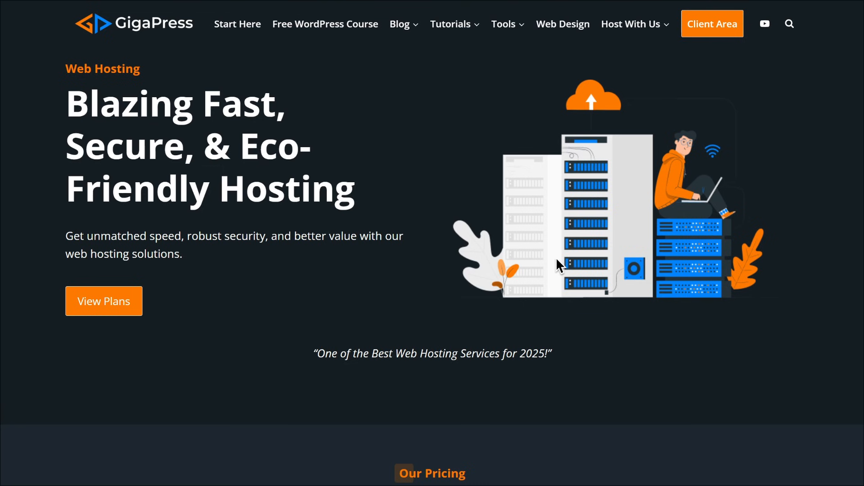
pyautogui.scroll(-3)
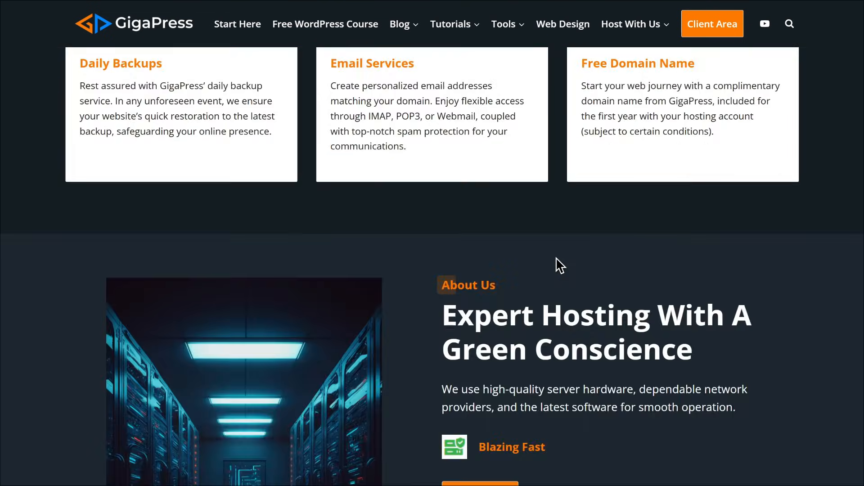
pyautogui.scroll(-3)
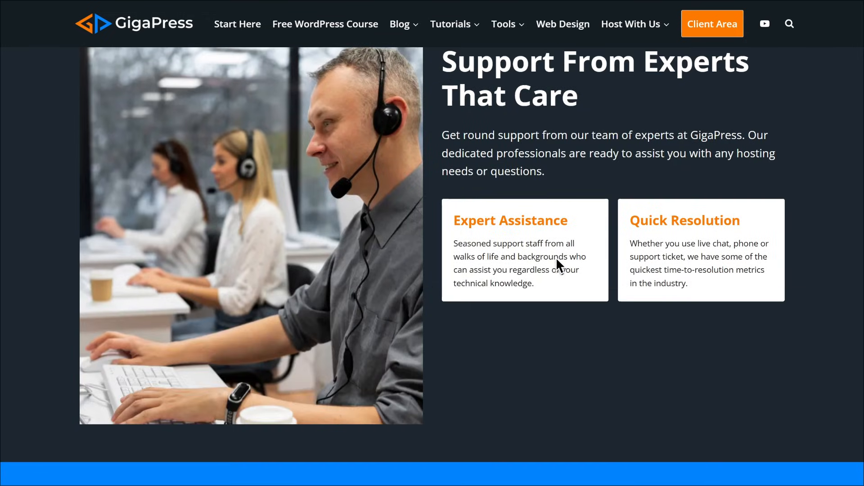
pyautogui.moveTo(714, 284)
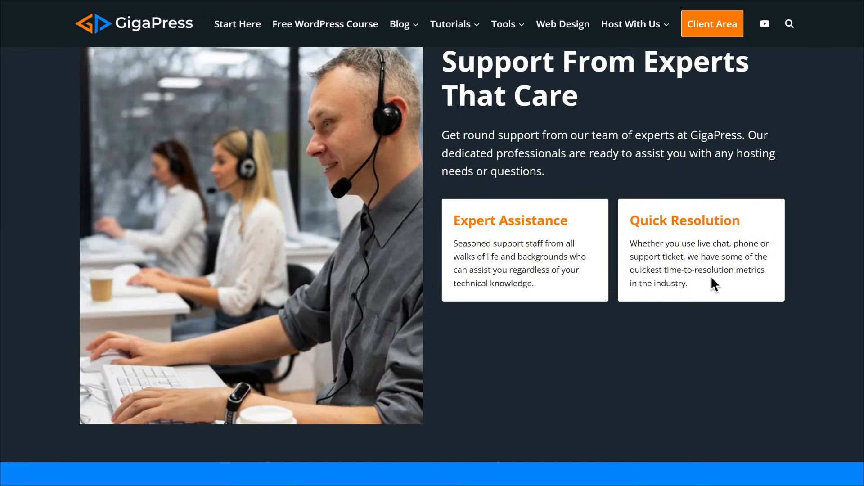
pyautogui.scroll(-3)
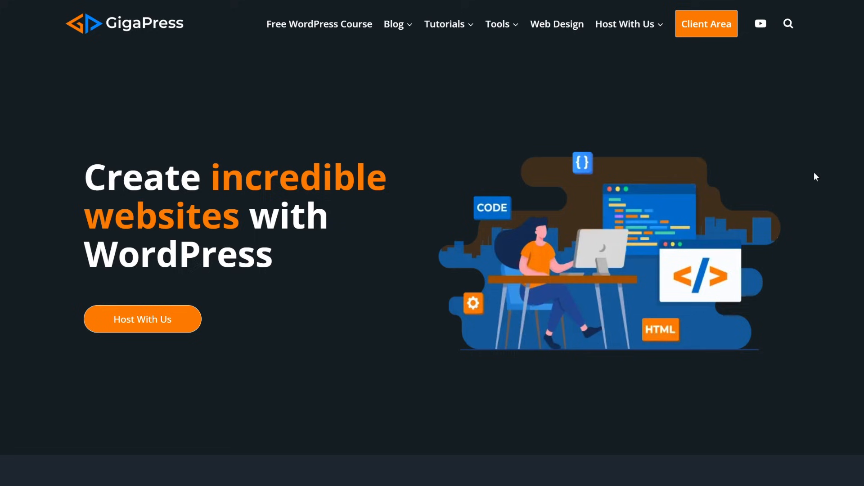
# Step: Scroll through the GigaPress home page's guides, masterclass and hosting sections
pyautogui.scroll(-3)
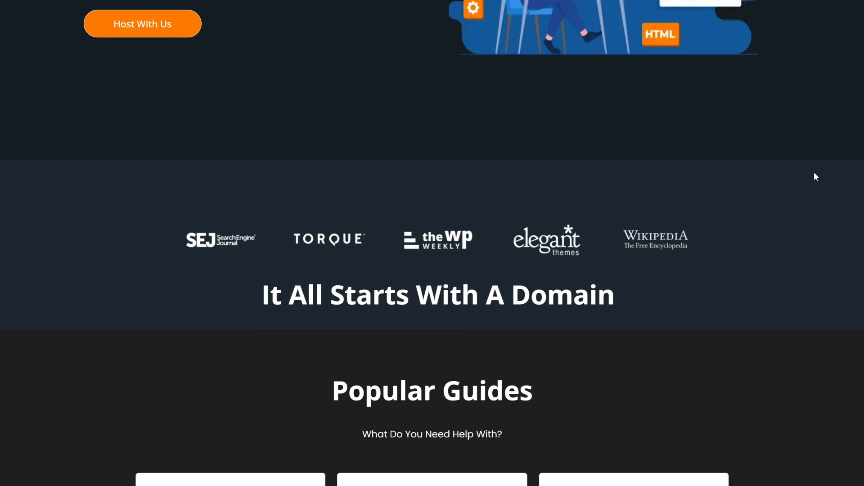
pyautogui.scroll(-3)
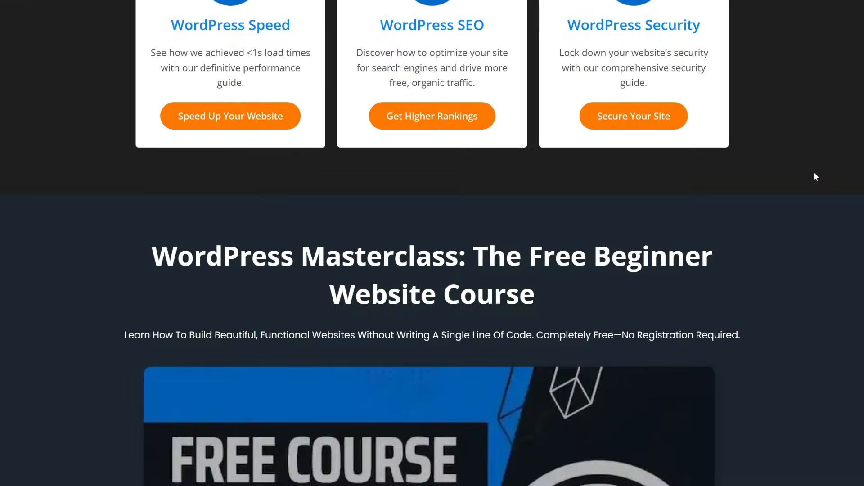
pyautogui.scroll(-3)
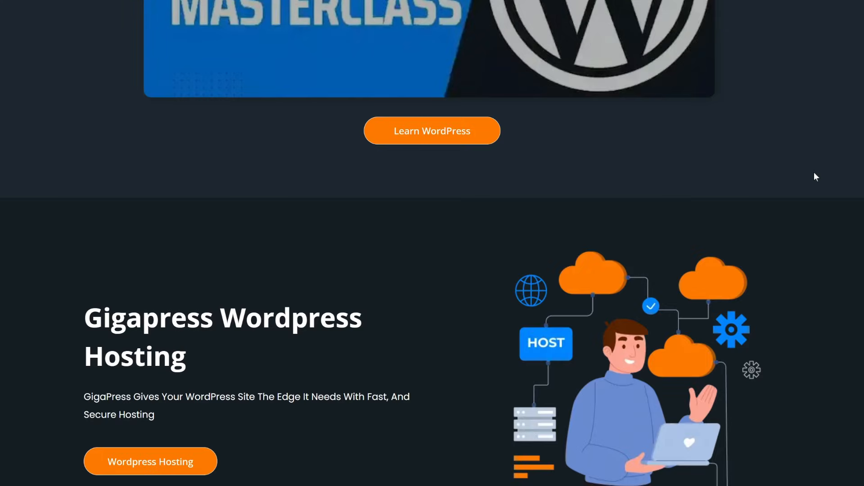
pyautogui.scroll(3)
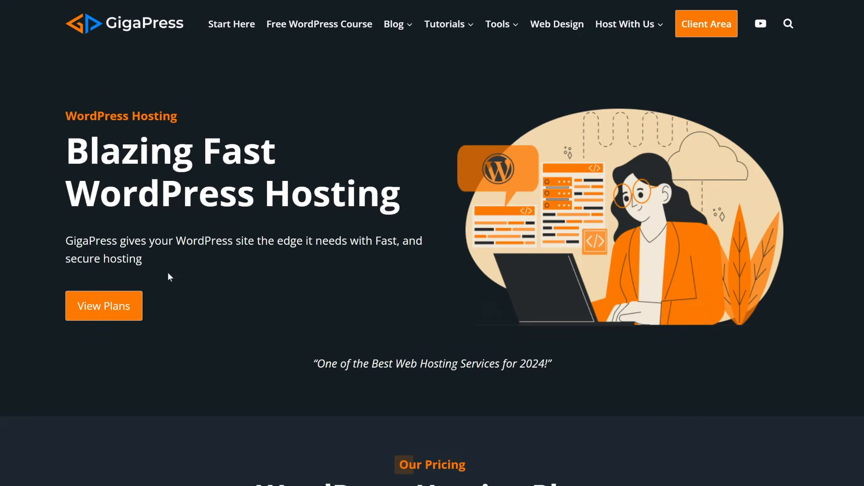
pyautogui.moveTo(858, 223)
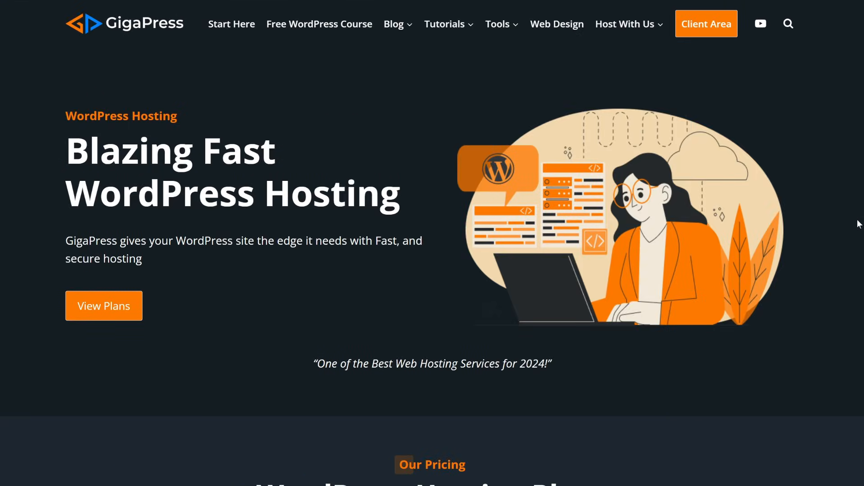